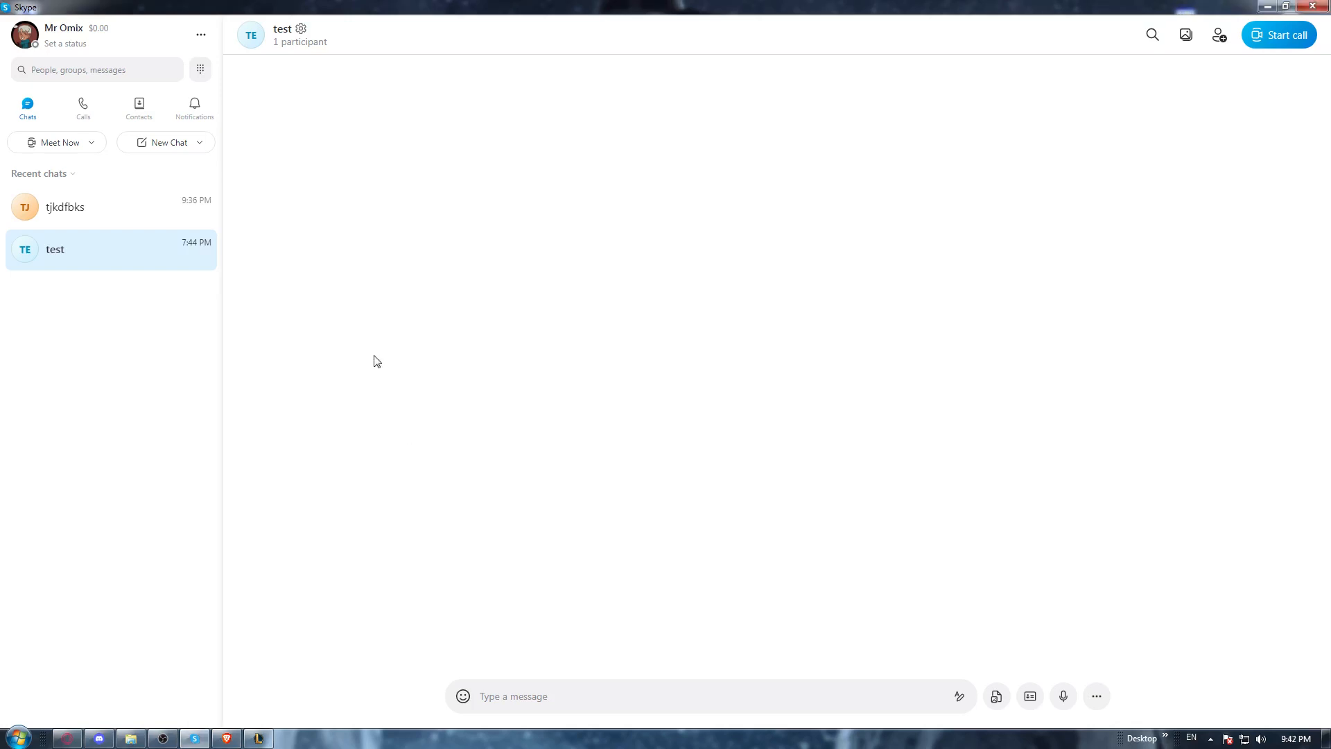
{"action": "mouse_move", "coordinate": [82, 107]}
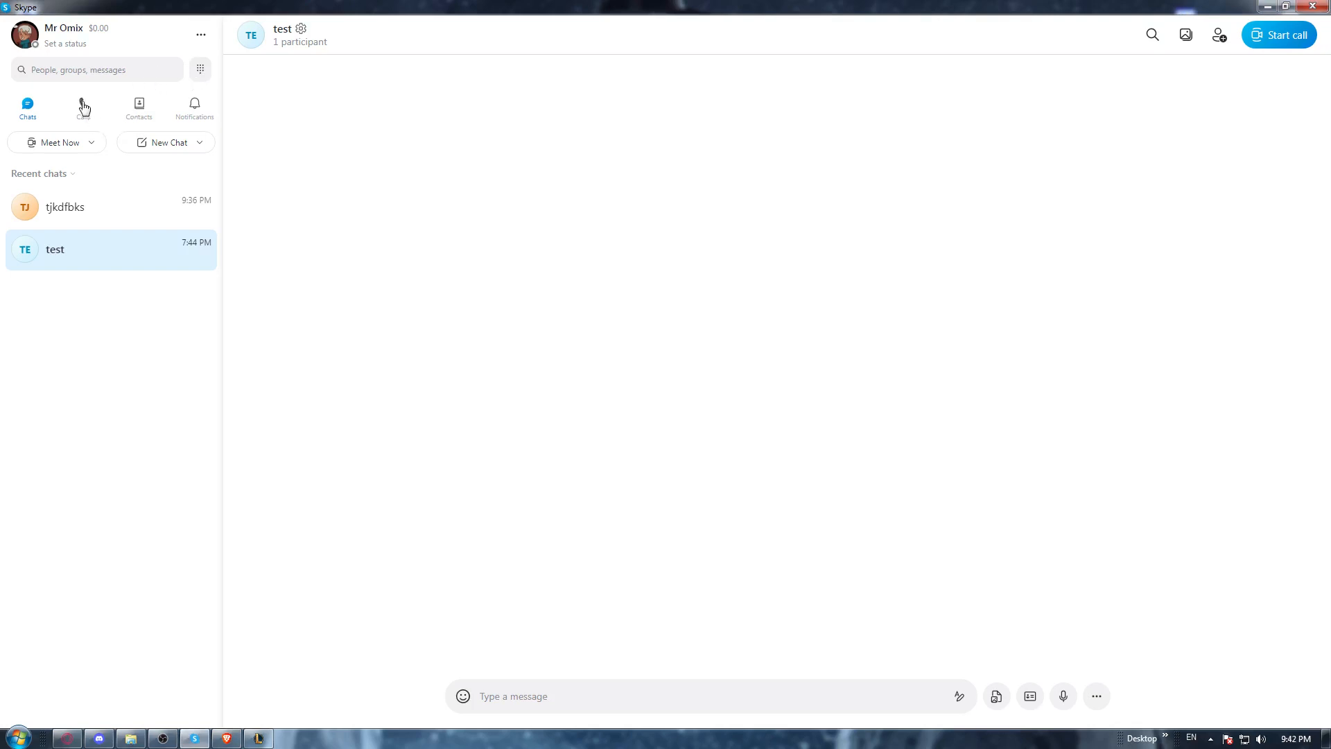
Filter the Calls list to phone calls only, which shows no calls
{"action": "left_click", "coordinate": [82, 107]}
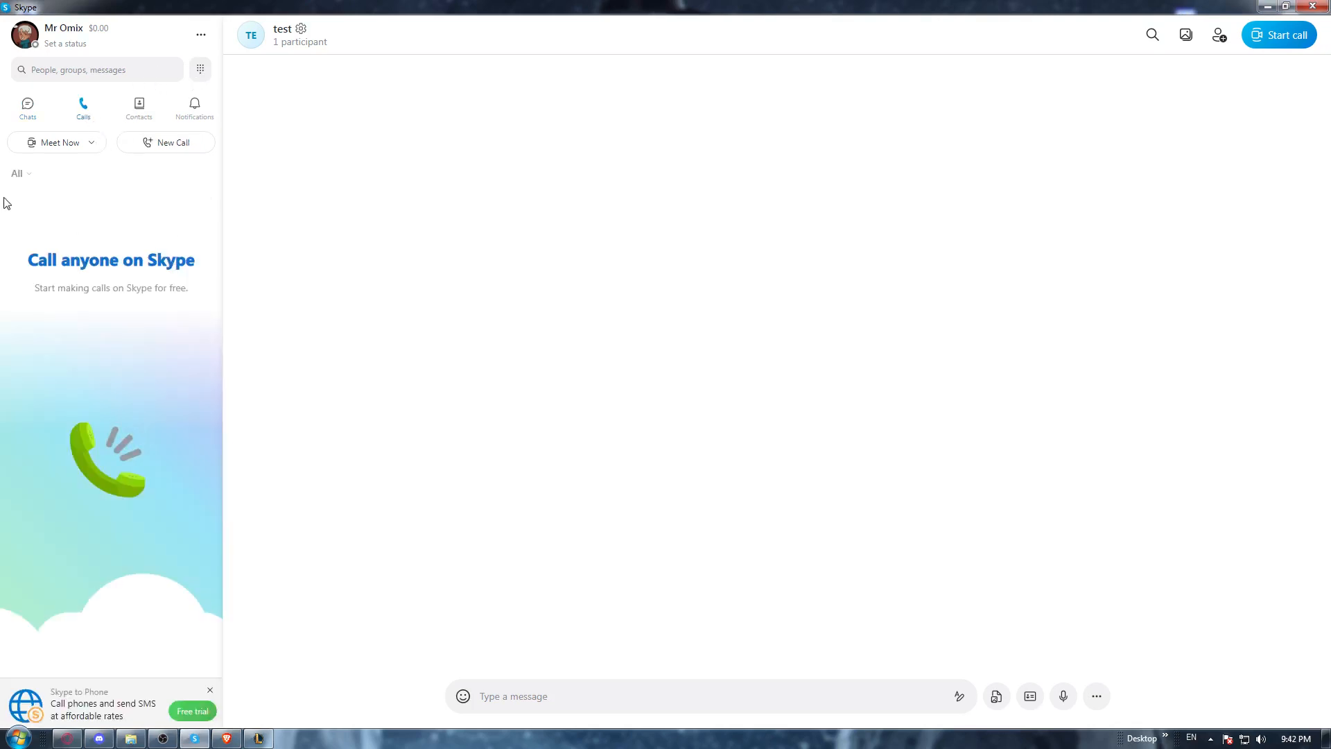
{"action": "left_click", "coordinate": [16, 174]}
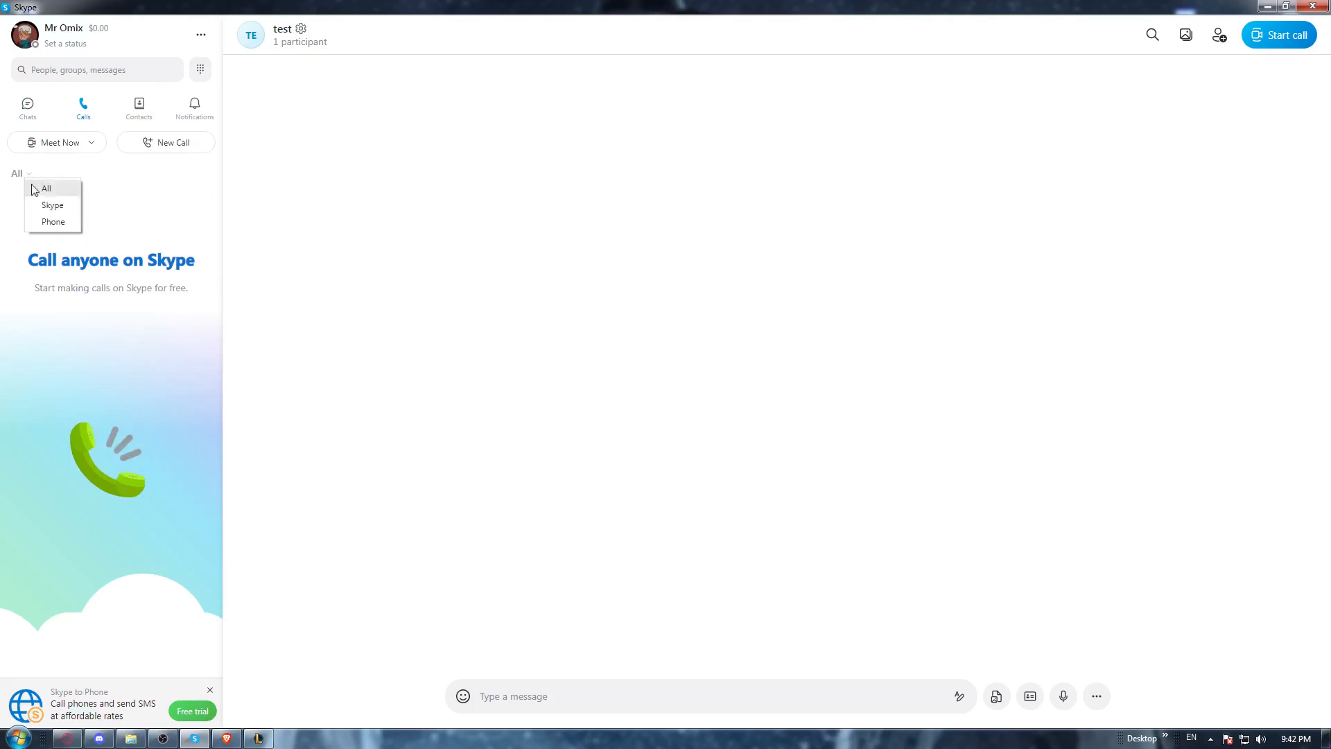
{"action": "left_click", "coordinate": [51, 205]}
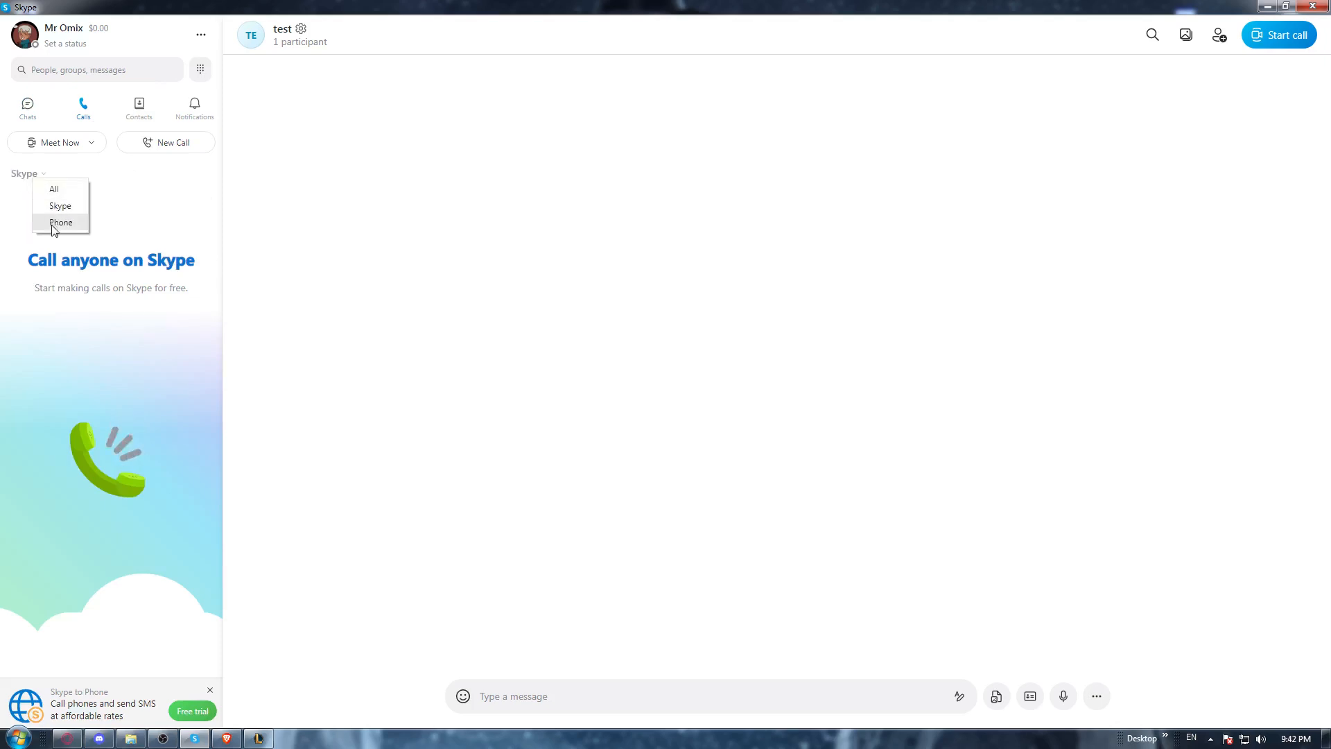
{"action": "left_click", "coordinate": [60, 222]}
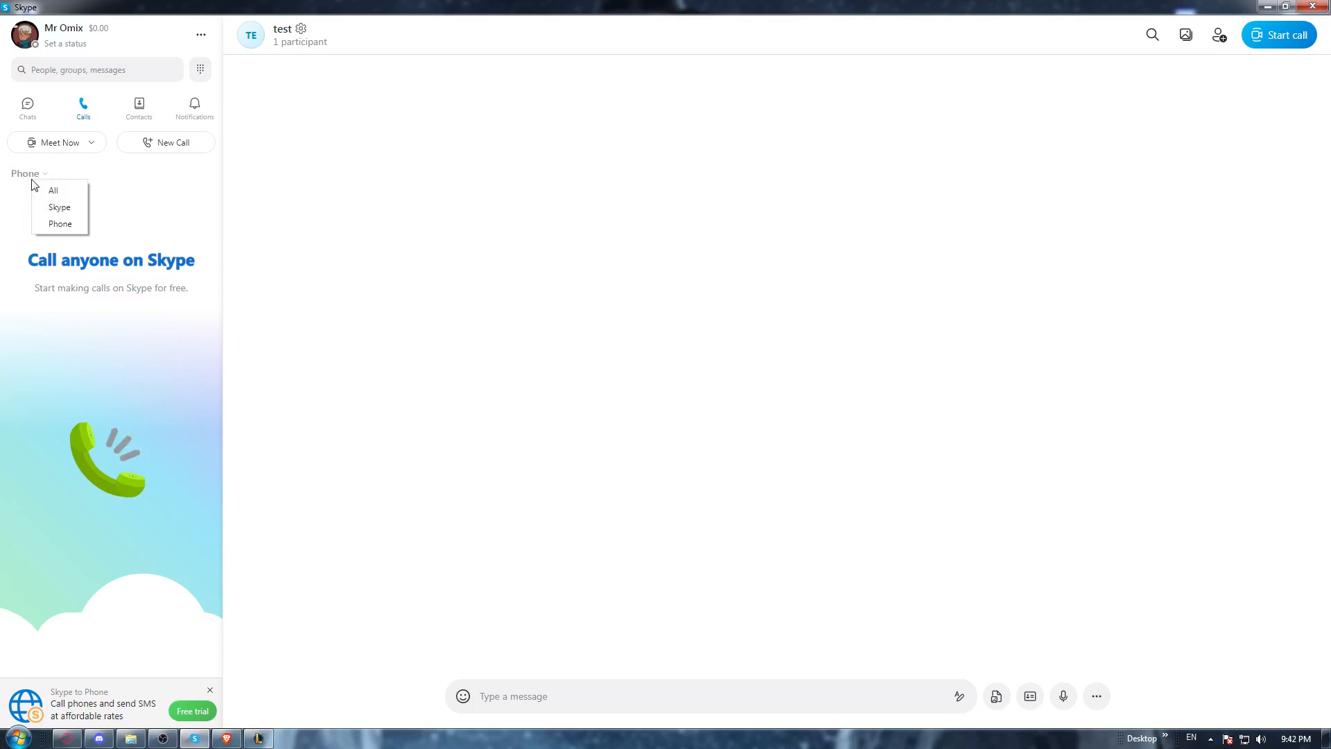
{"action": "left_click", "coordinate": [123, 215]}
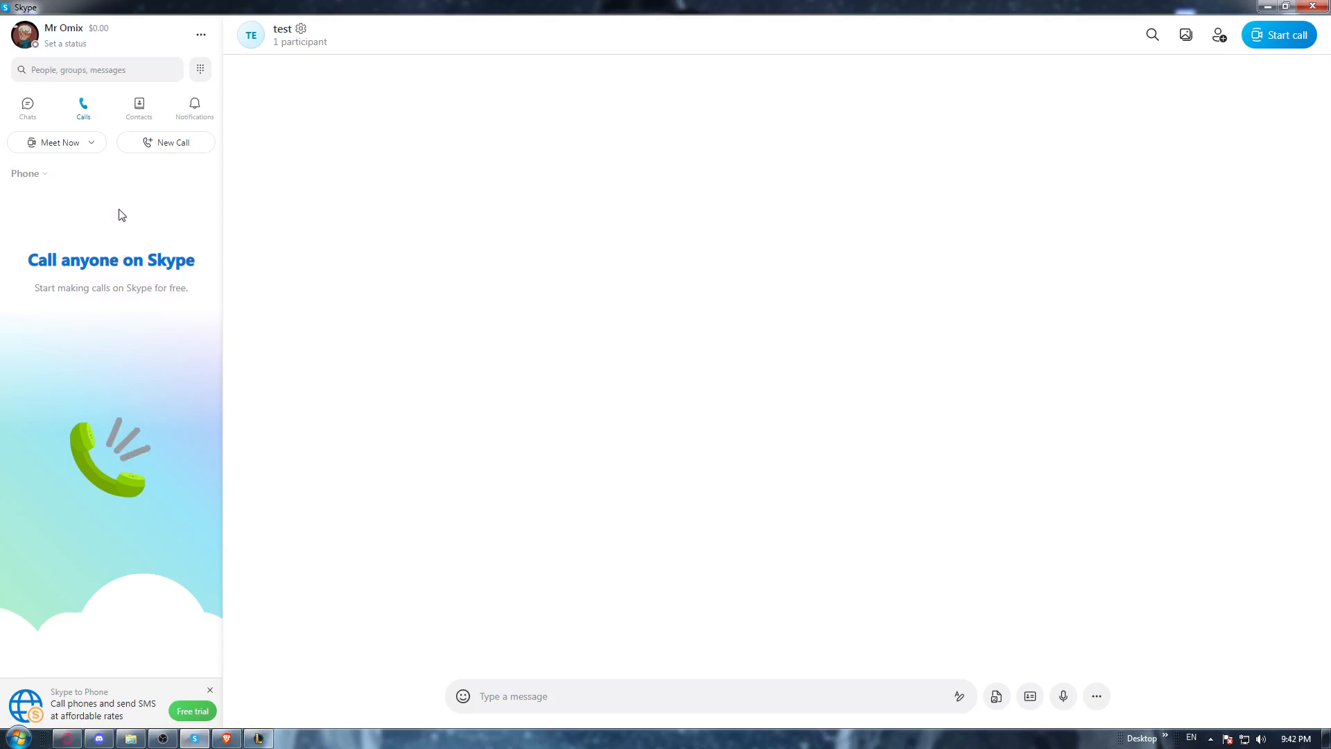
{"action": "left_click", "coordinate": [1277, 35]}
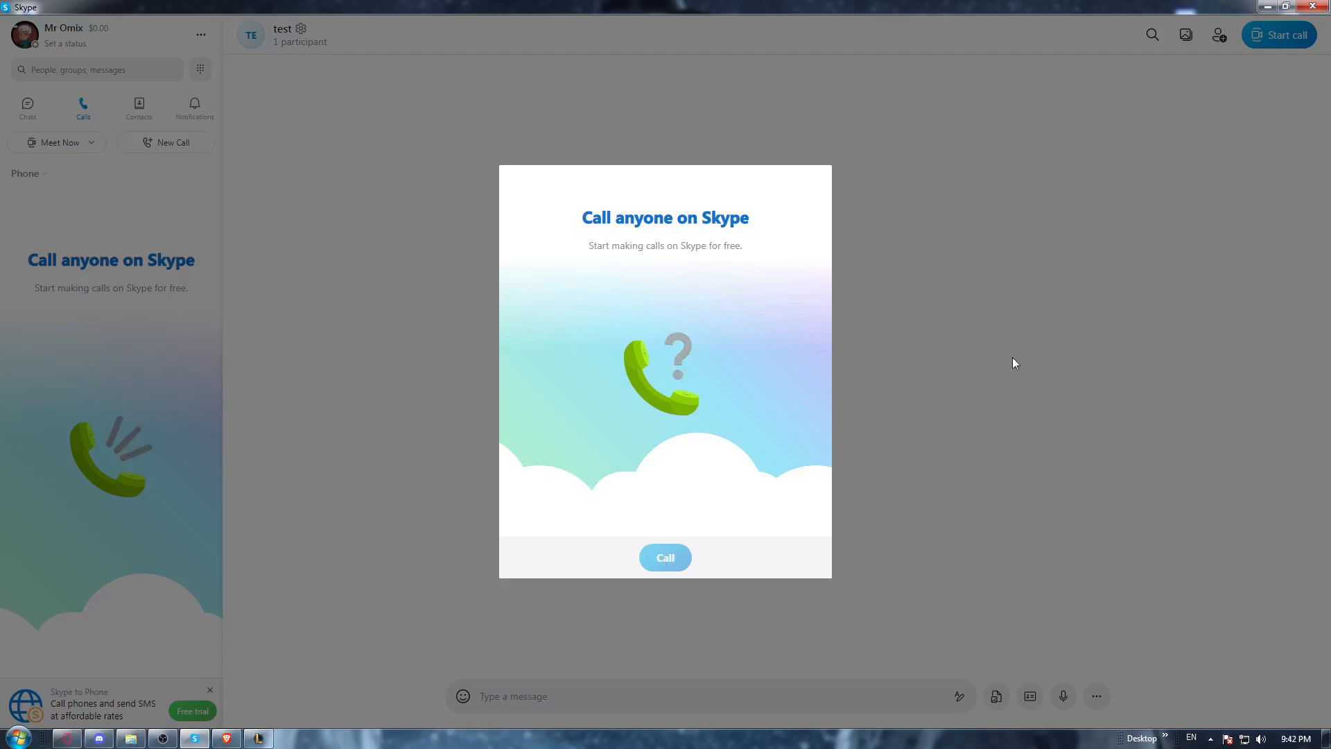
Host a meeting named 'Happy hour', start its call, then hang up
{"action": "left_click", "coordinate": [59, 142]}
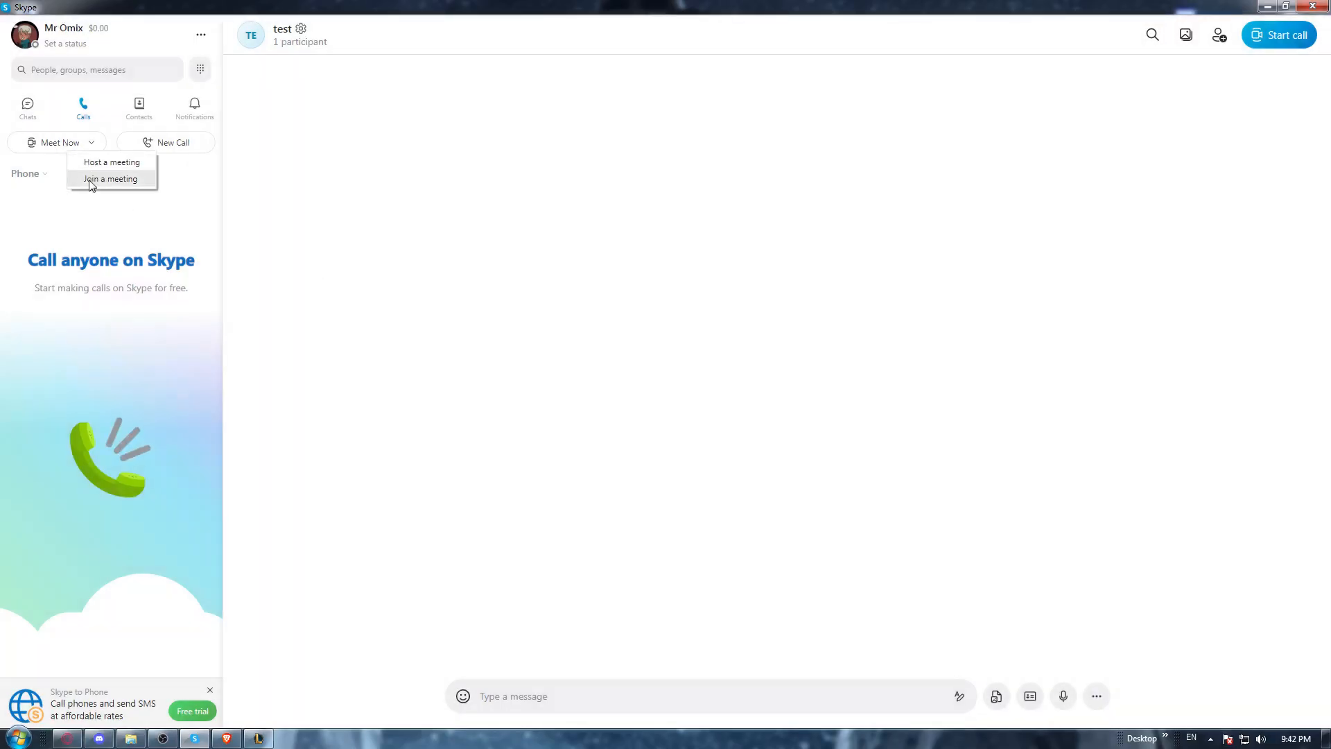
{"action": "left_click", "coordinate": [111, 179]}
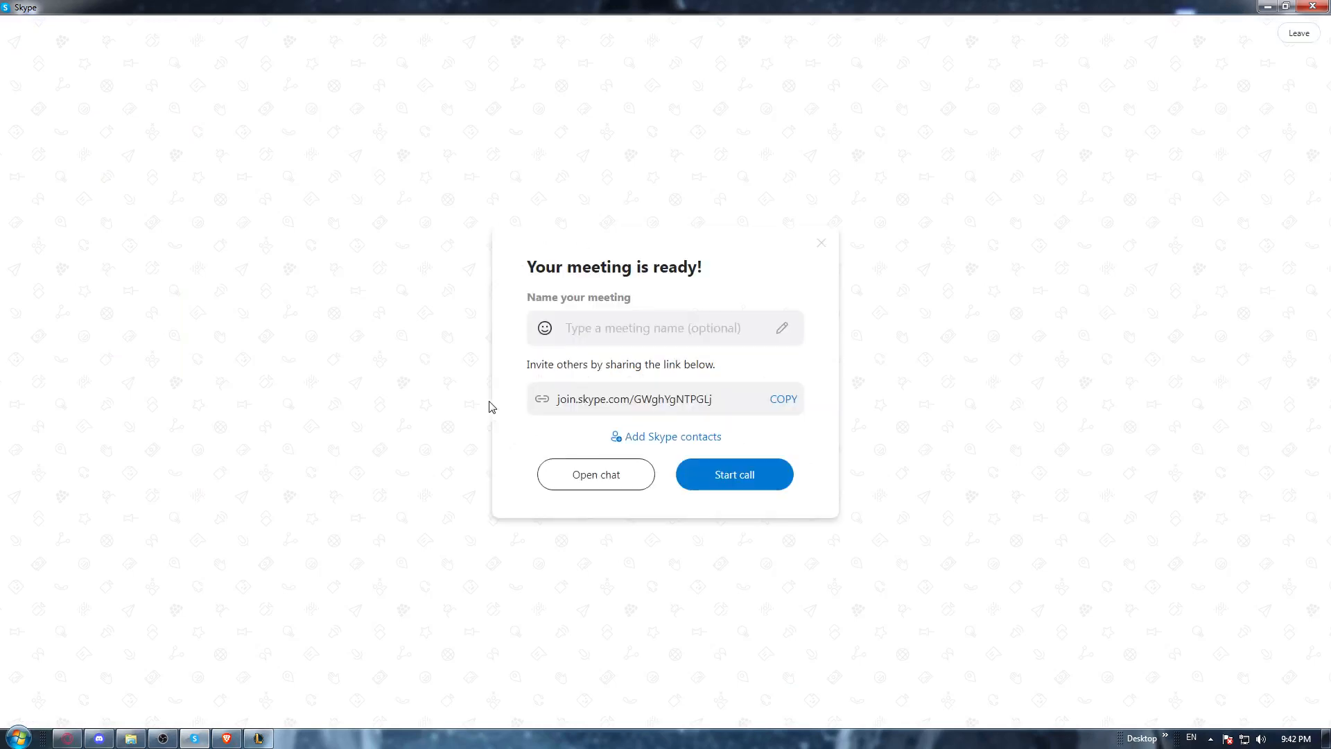
{"action": "type", "text": "Happy hour"}
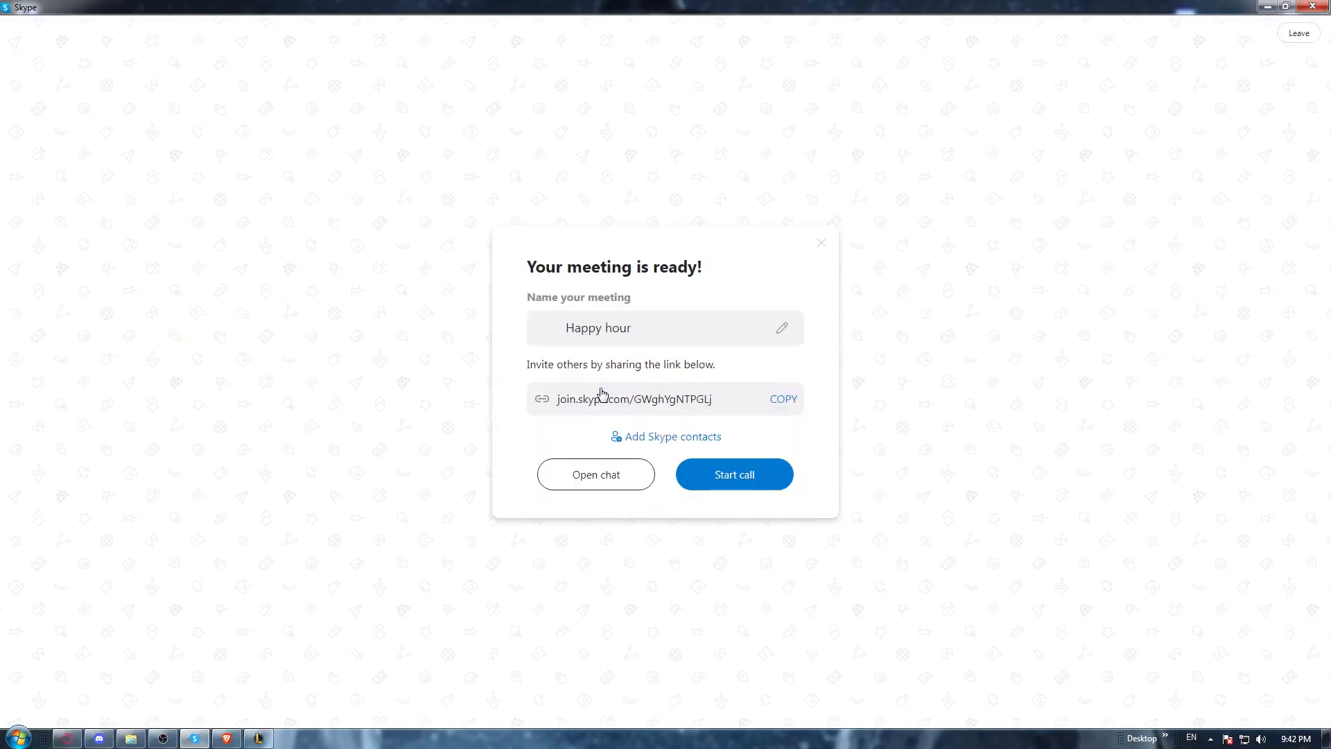
{"action": "left_click", "coordinate": [732, 474]}
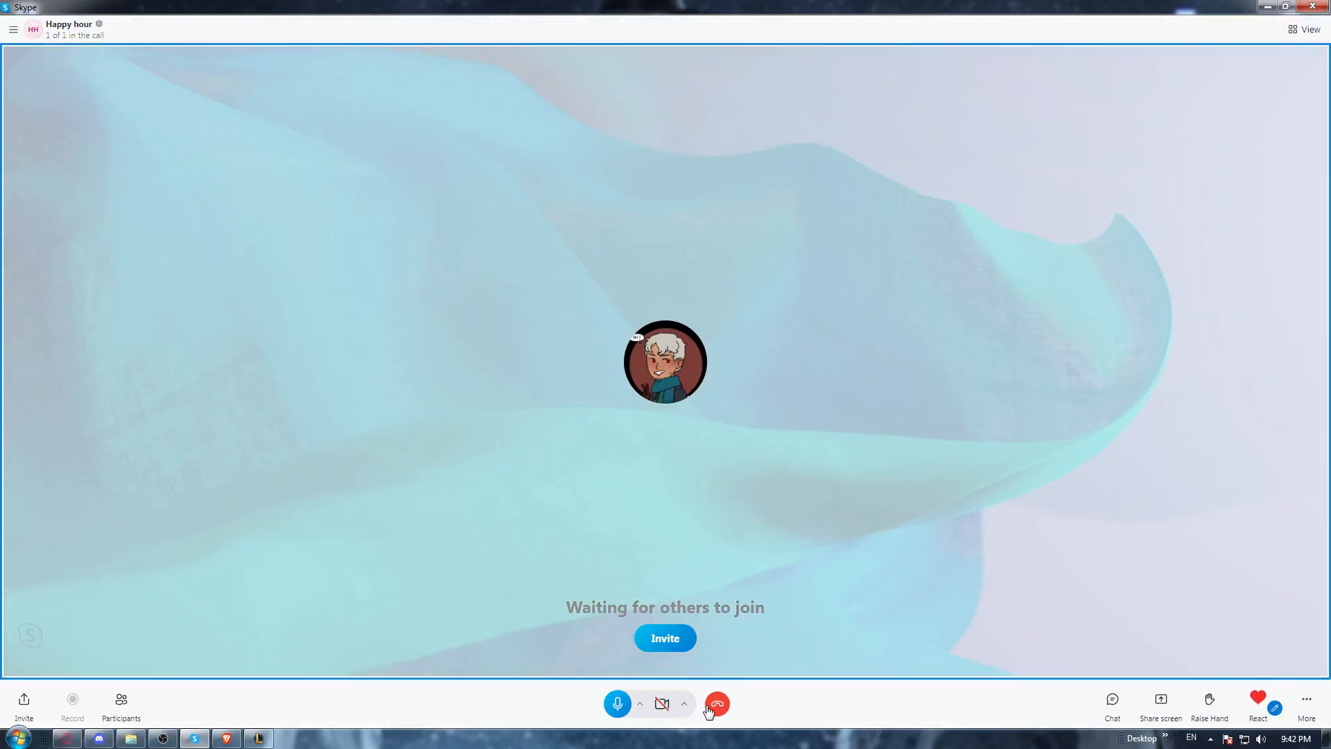
{"action": "left_click", "coordinate": [715, 703]}
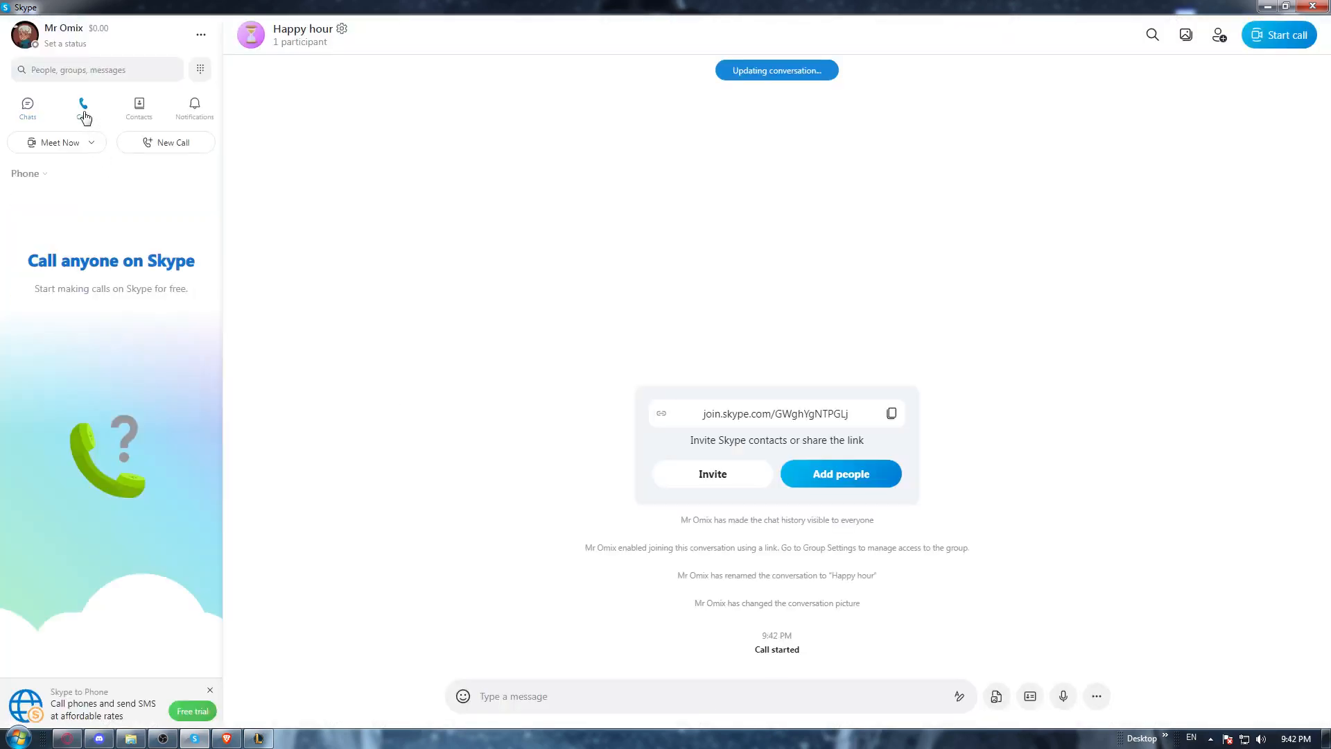
Filter to Skype calls to show the Happy hour call and request leaving that conversation
{"action": "left_click", "coordinate": [28, 174]}
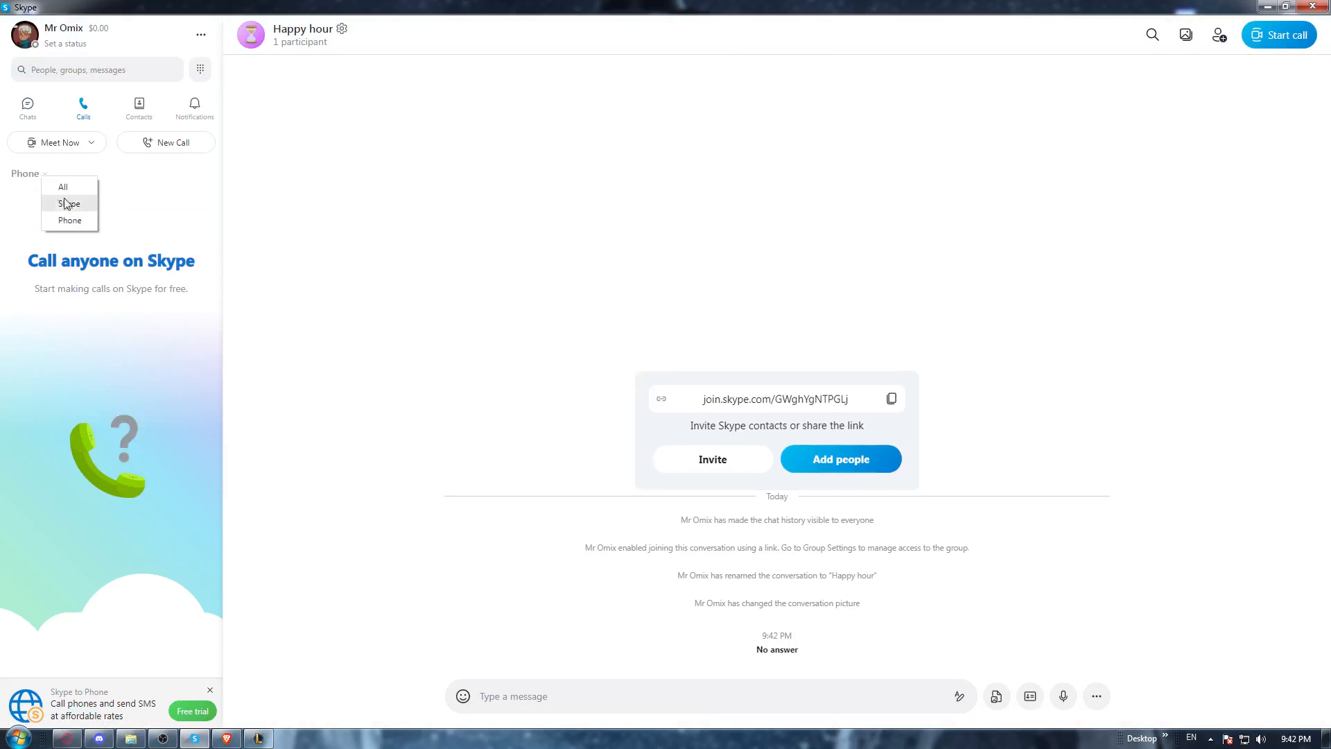
{"action": "left_click", "coordinate": [70, 203]}
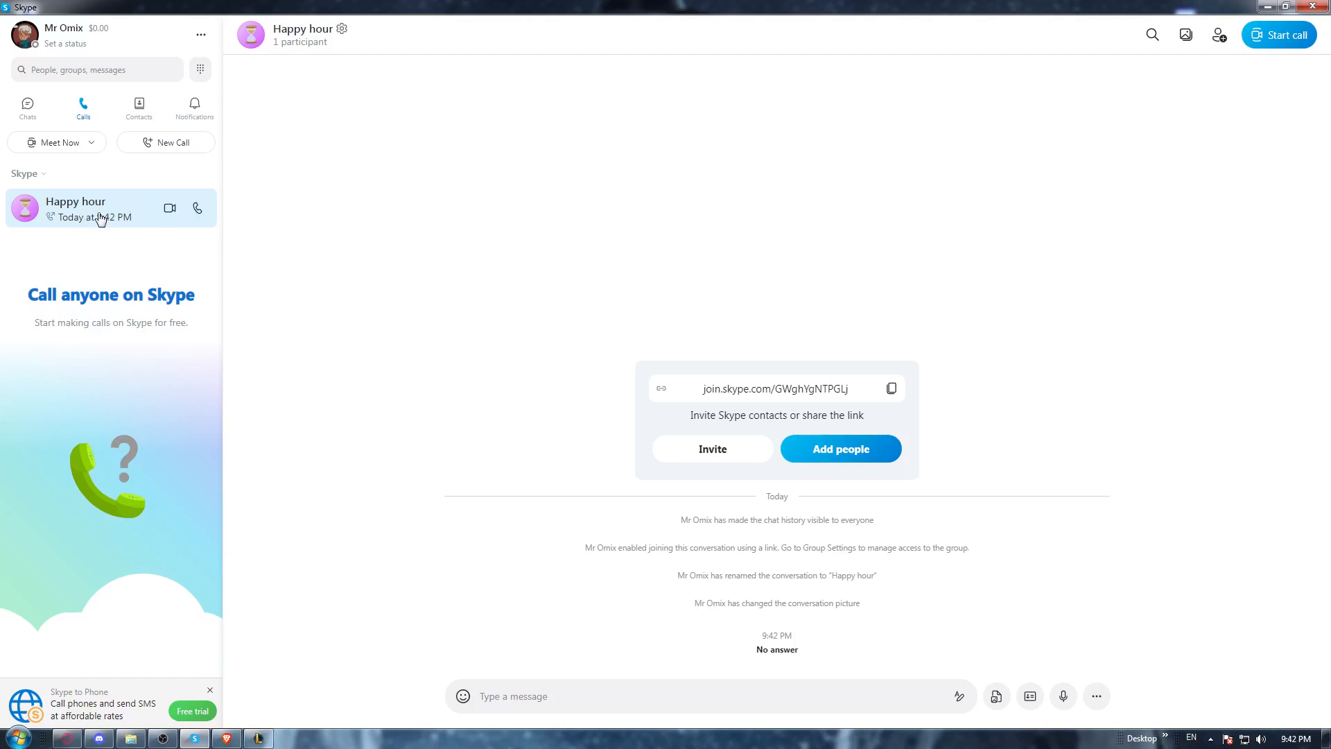
{"action": "mouse_move", "coordinate": [111, 301]}
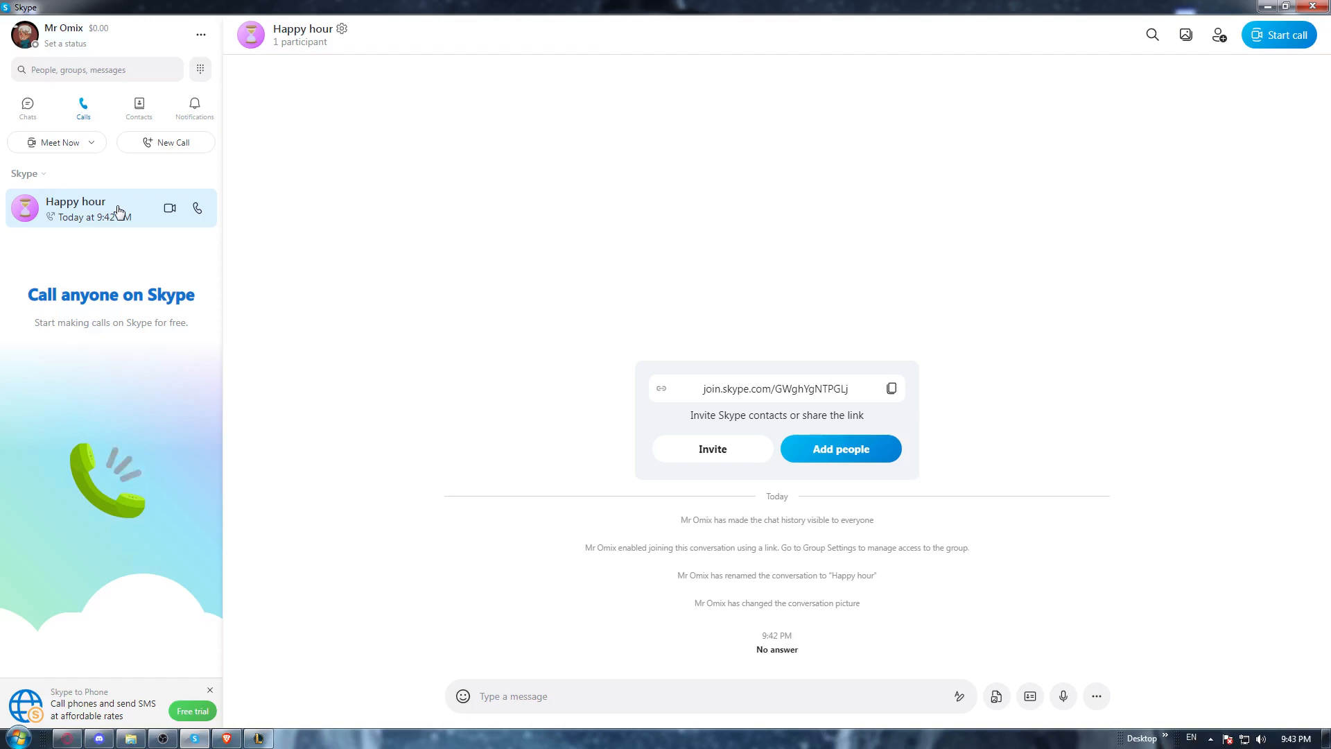
{"action": "left_click", "coordinate": [341, 30]}
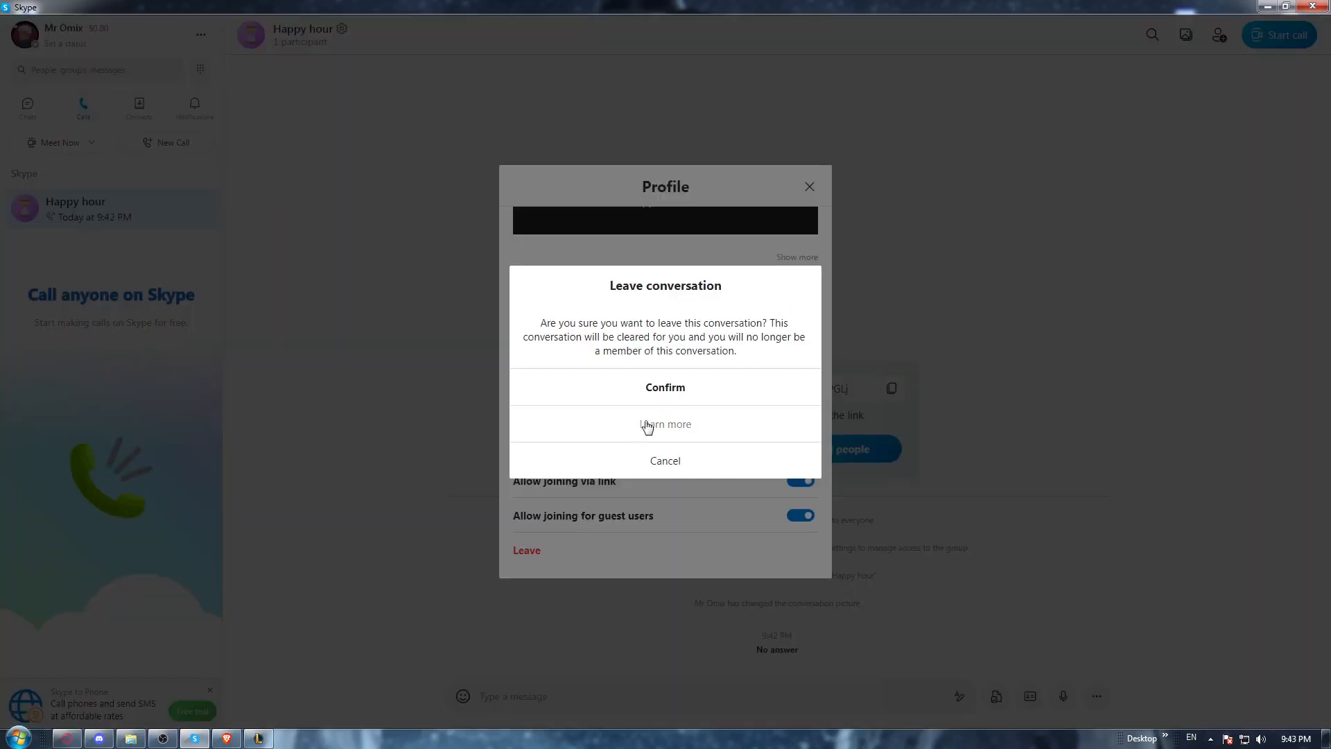
Confirm leaving the Happy hour conversation, leaving the call history empty
{"action": "left_click", "coordinate": [665, 387]}
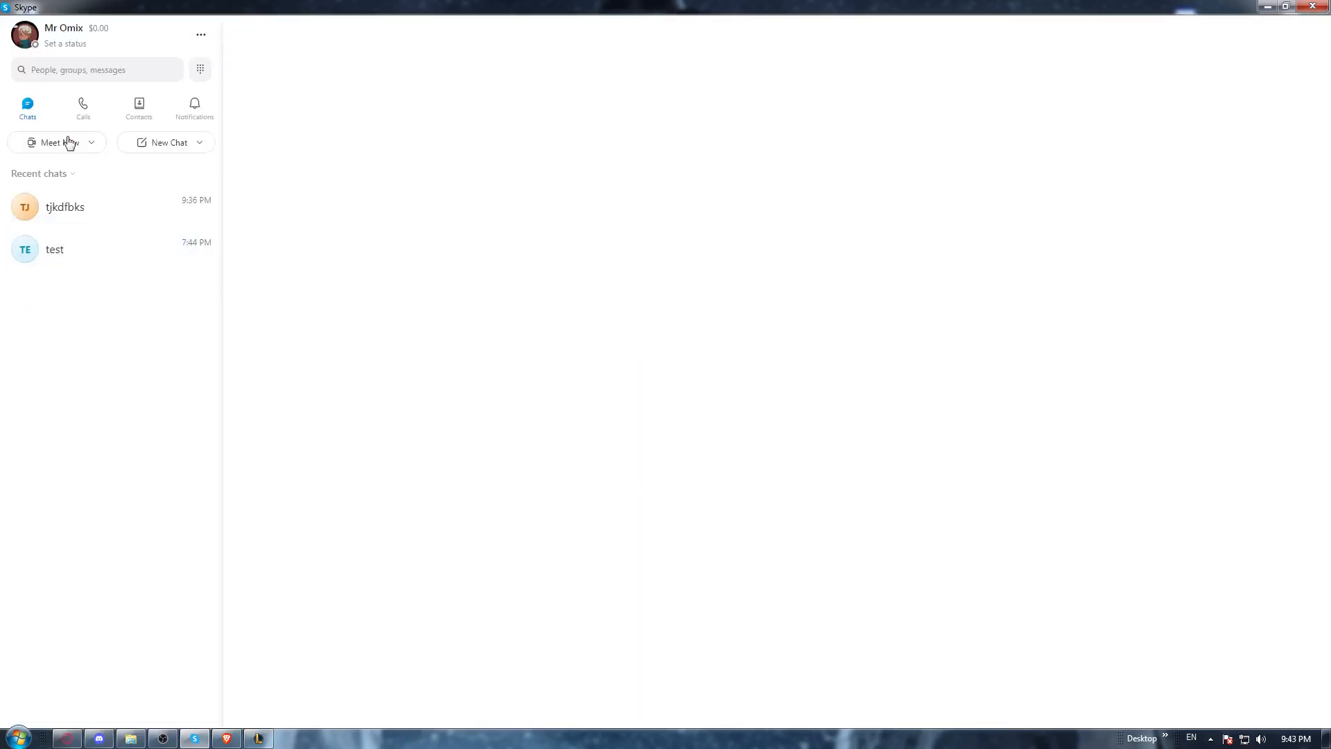
{"action": "left_click", "coordinate": [82, 109]}
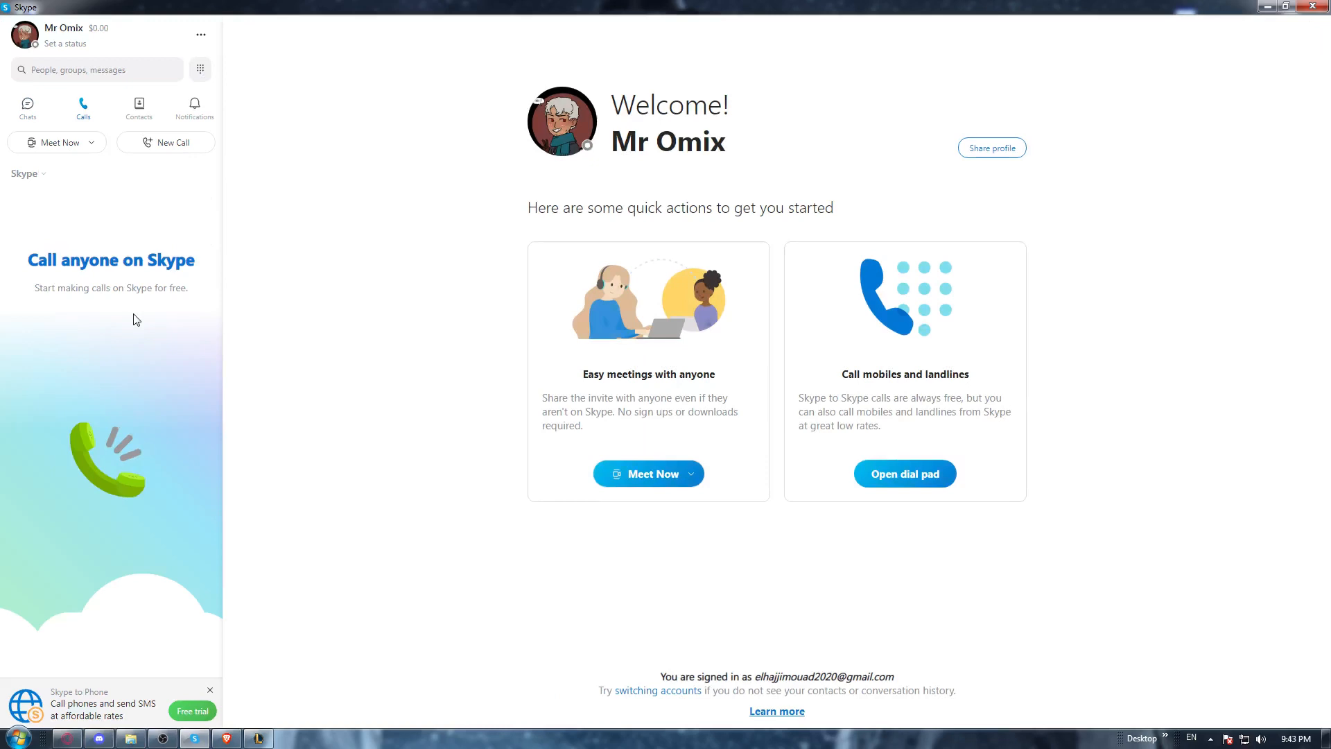
{"action": "mouse_move", "coordinate": [434, 262]}
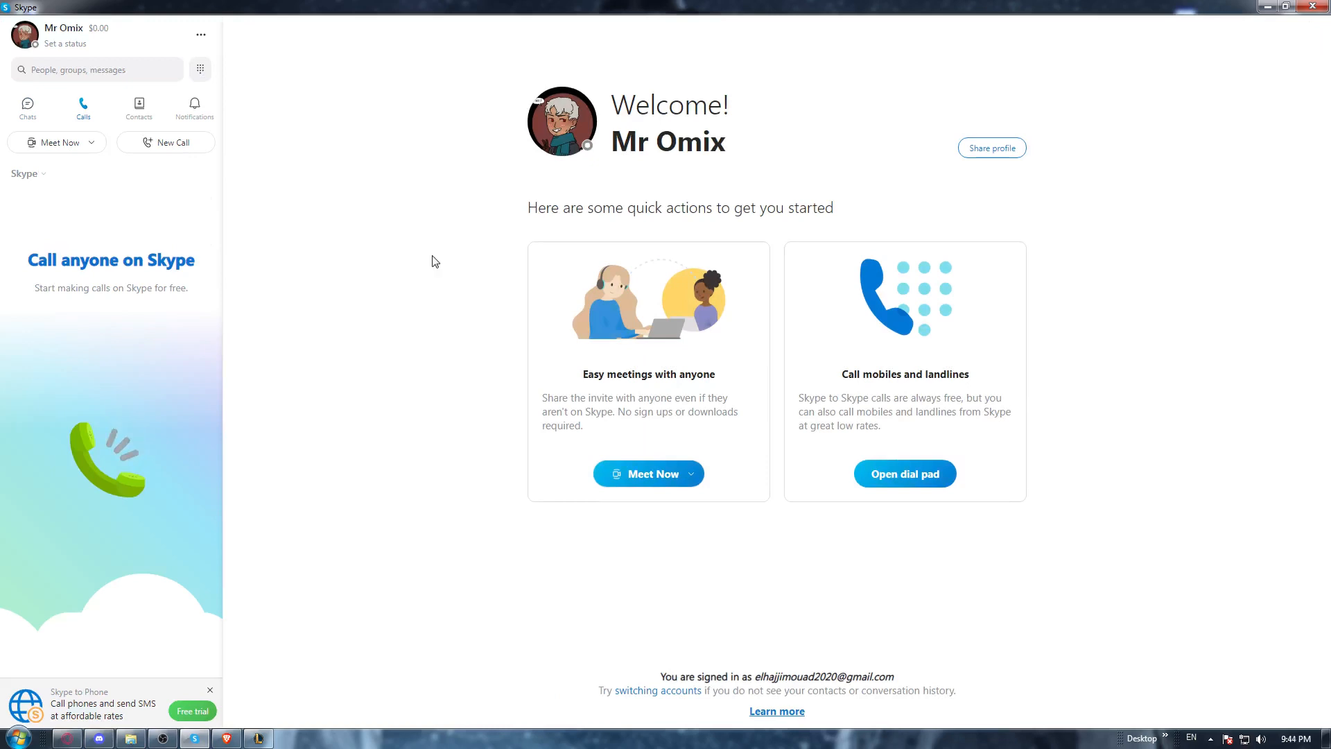